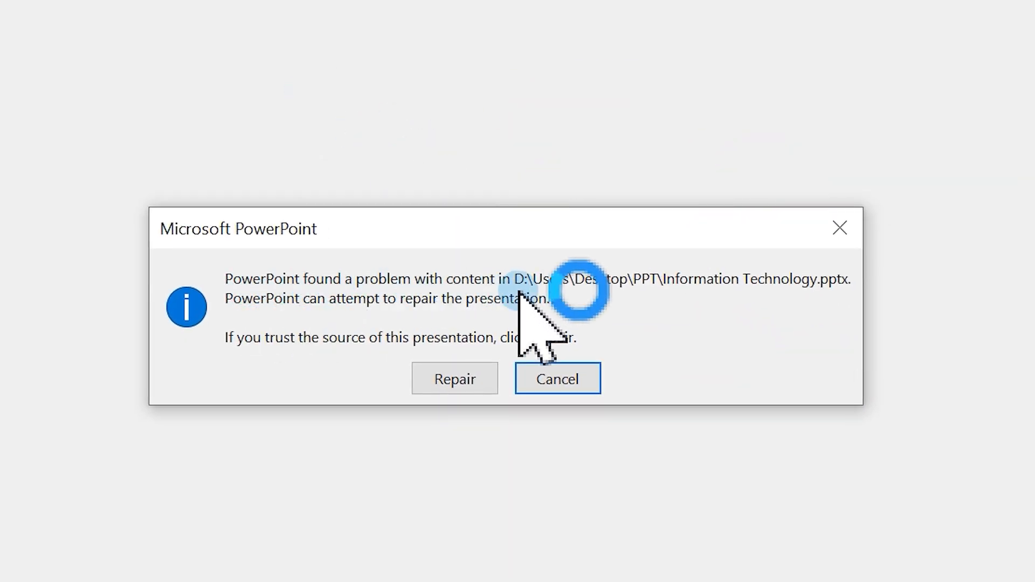
mouse_move(723, 349)
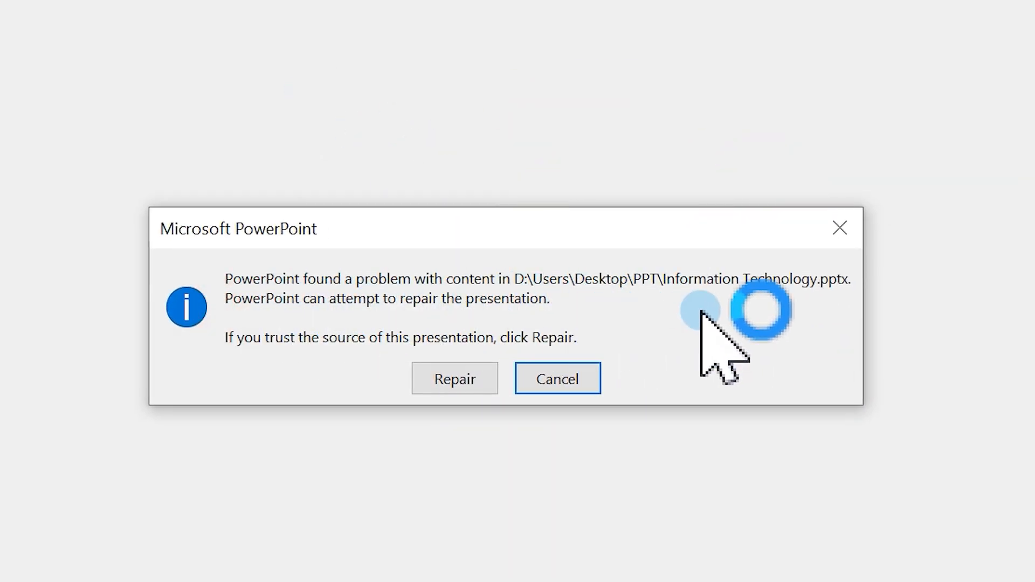
mouse_move(660, 369)
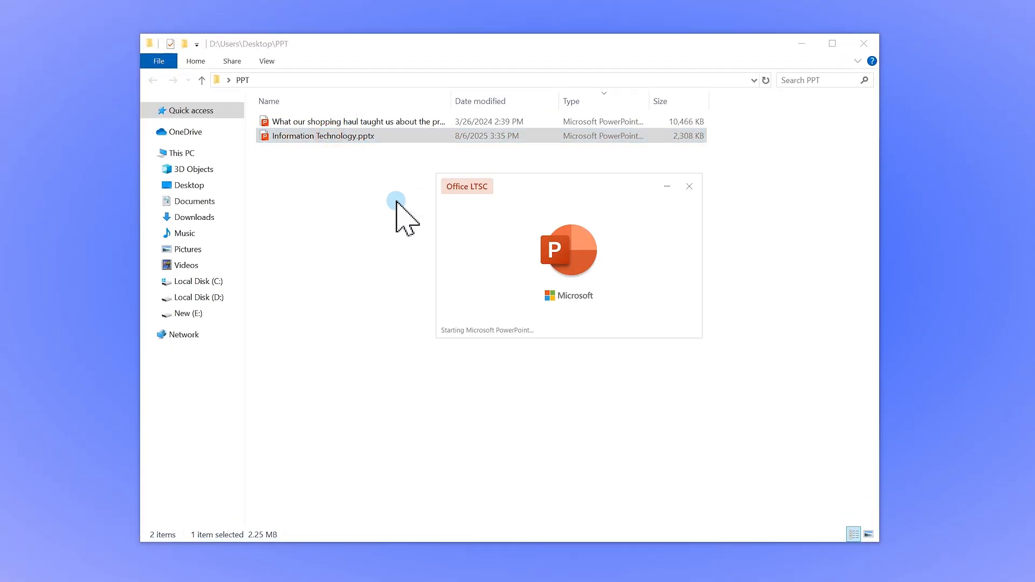
Step: Open Information Technology.pptx from the PPT folder to show its OpenAI title slide
double_click(323, 135)
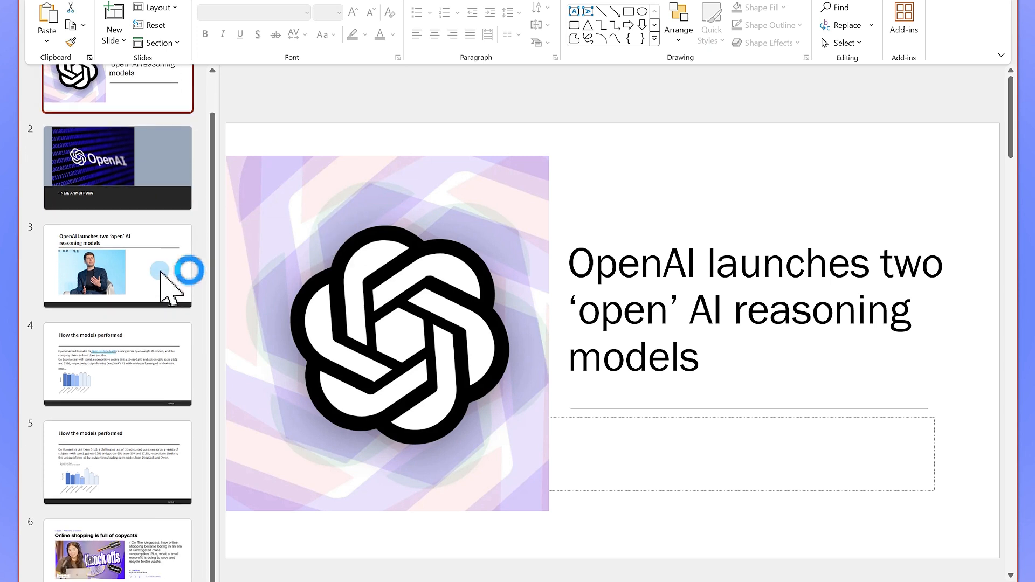
click(117, 166)
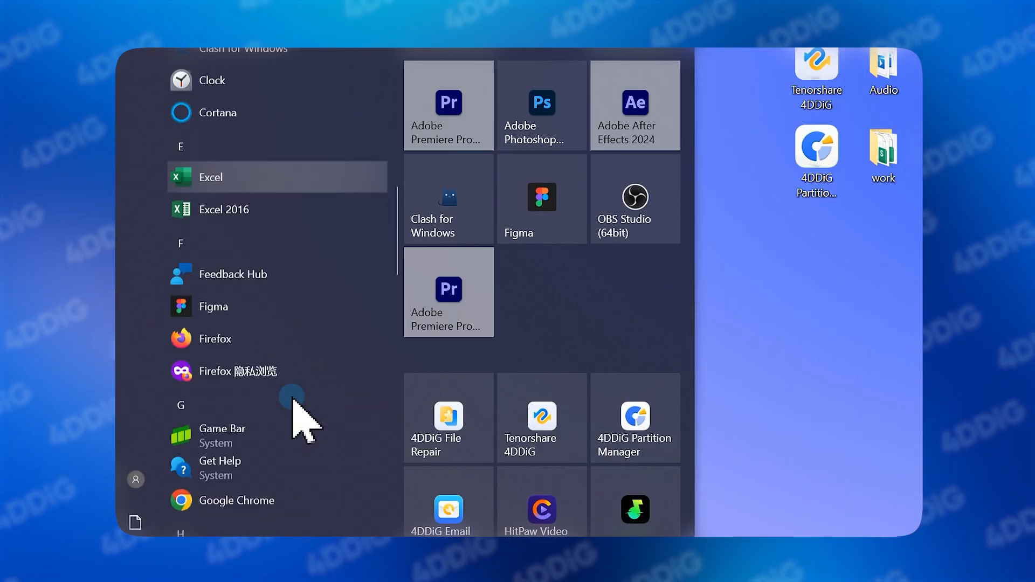
Step: Launch PowerPoint, browse to Information Technology.pptx on the Desktop, and show its Open options
scroll(down, 3)
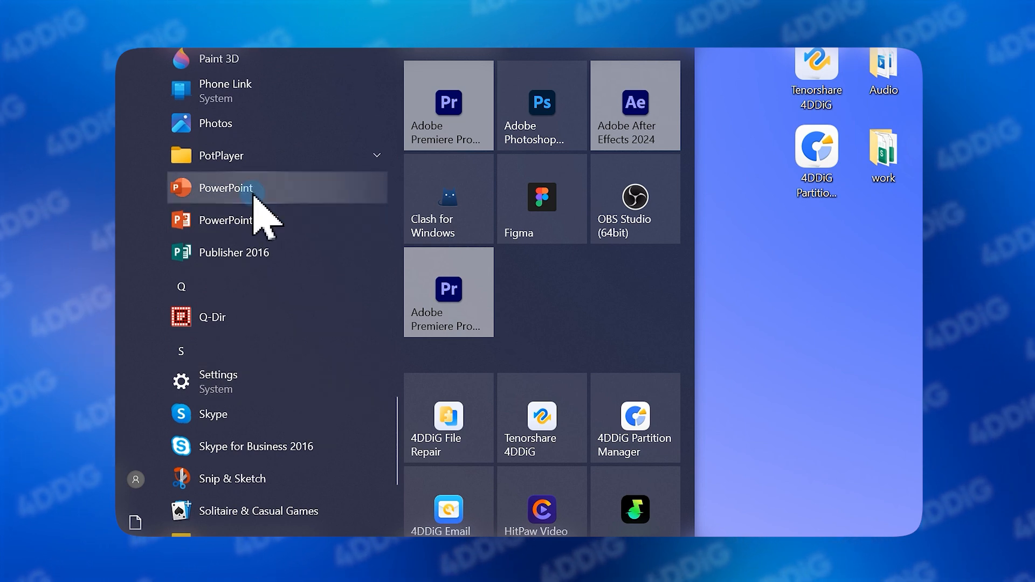
click(226, 187)
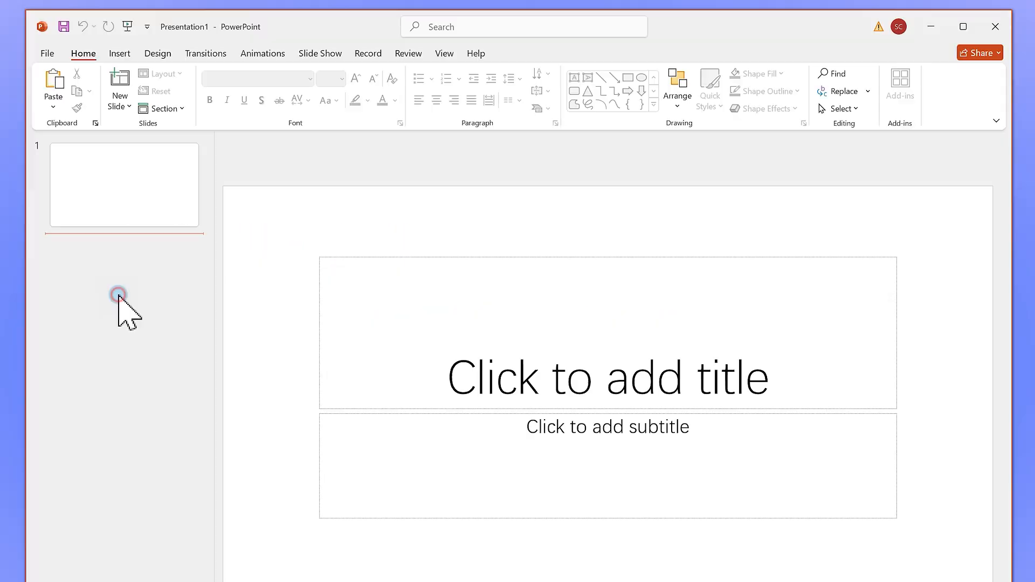
click(47, 53)
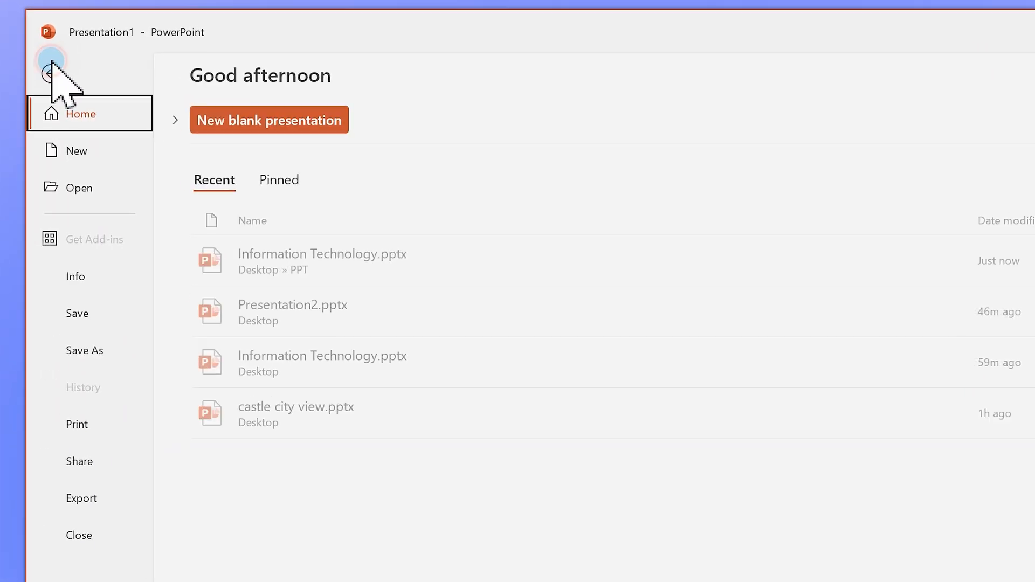
click(78, 187)
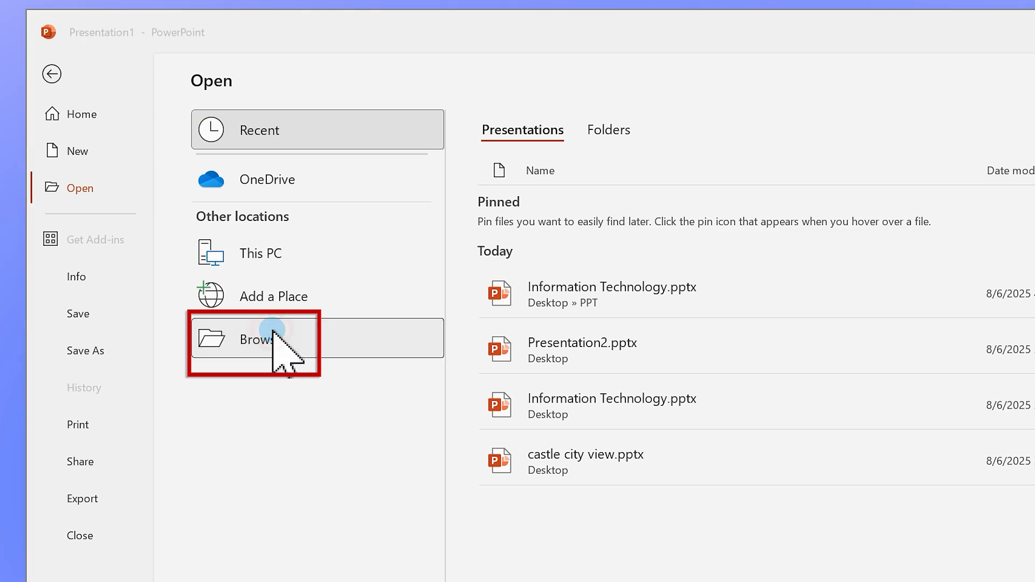
click(254, 338)
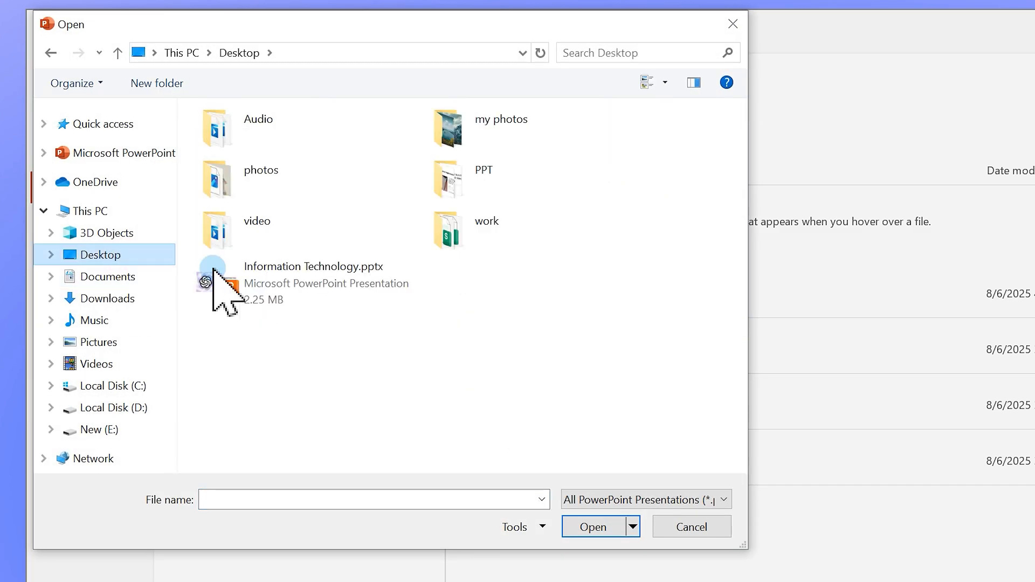
click(632, 526)
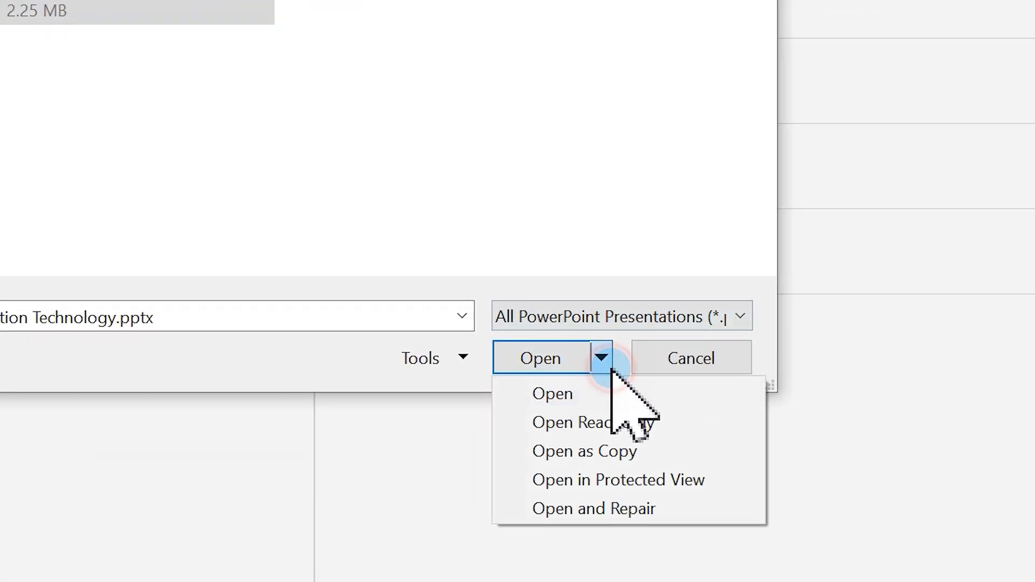
click(574, 422)
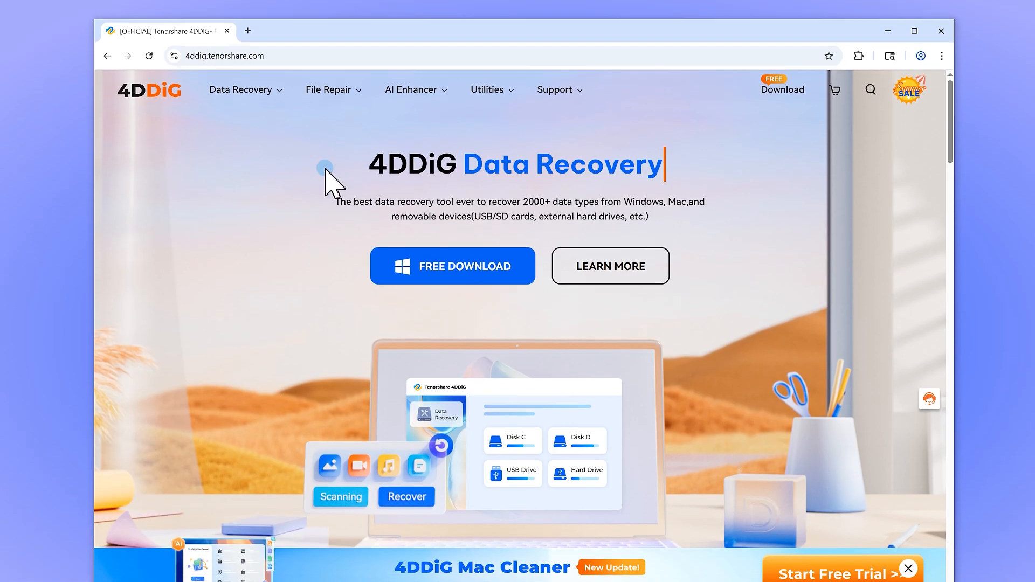
Step: Go from the File Repair menu to the 4DDiG Document Repair product page
click(330, 89)
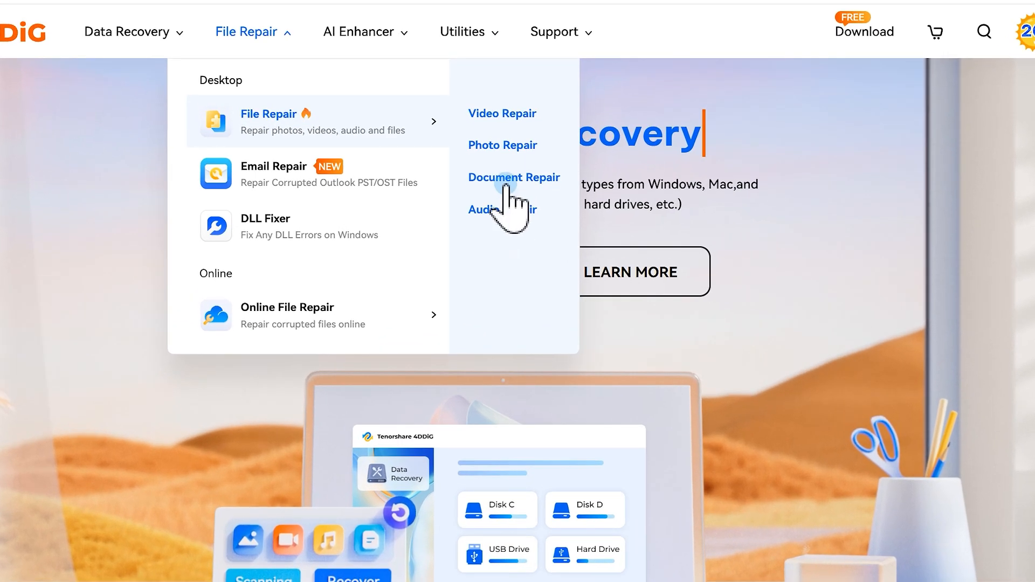
click(514, 177)
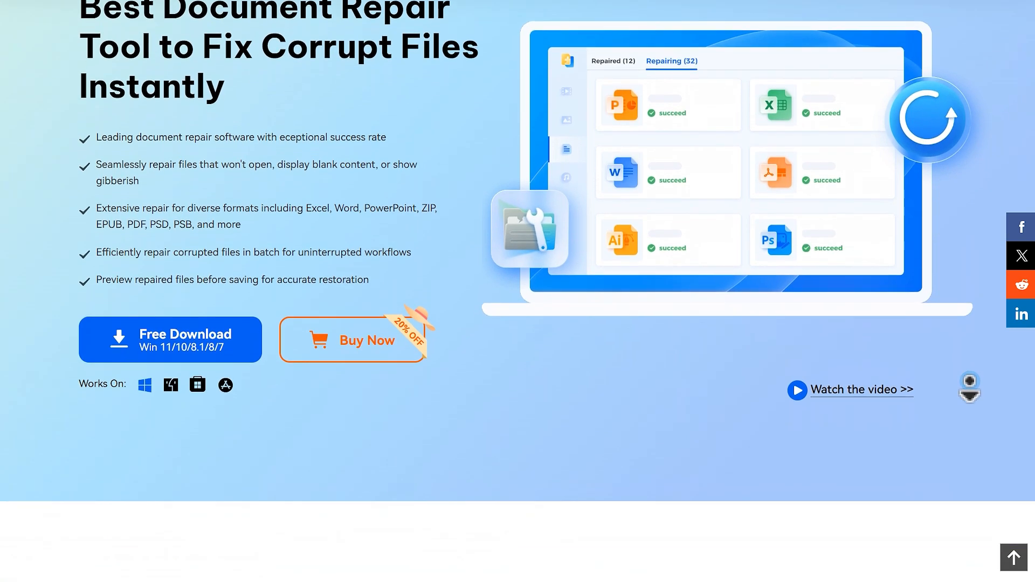
scroll(down, 3)
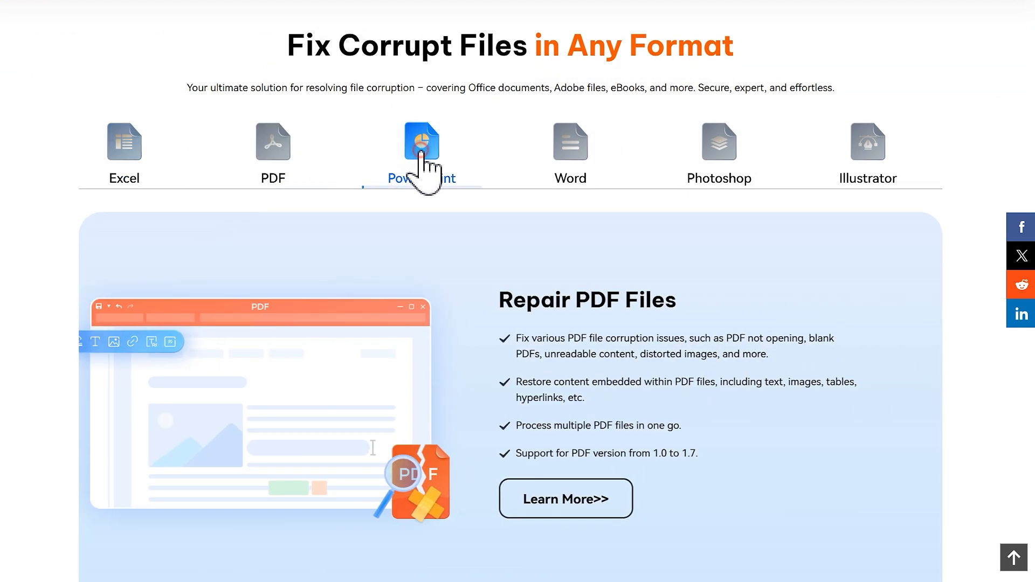
Step: Show the PowerPoint tab's repair features and scroll through the supported format repairs
click(570, 142)
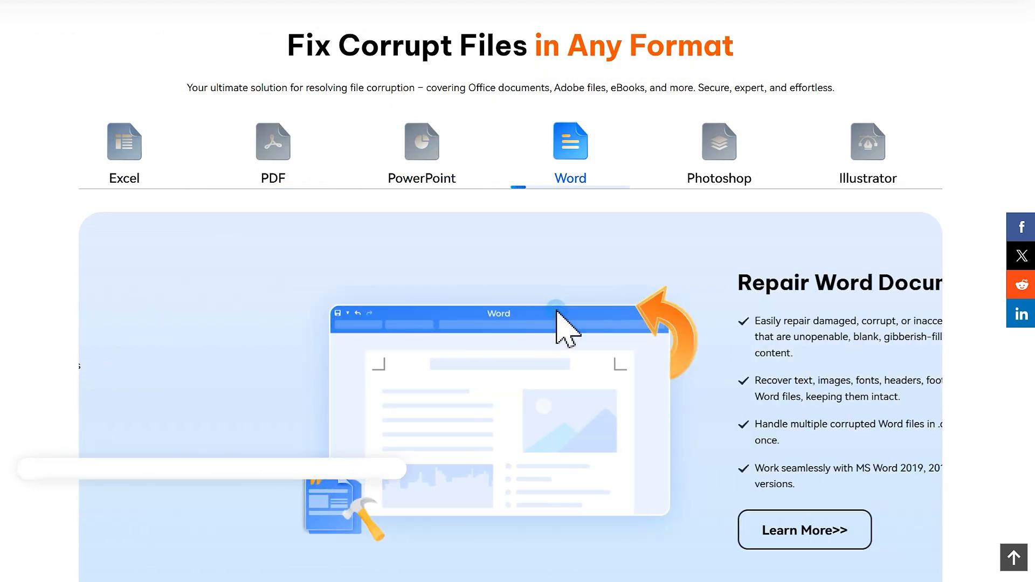
click(421, 141)
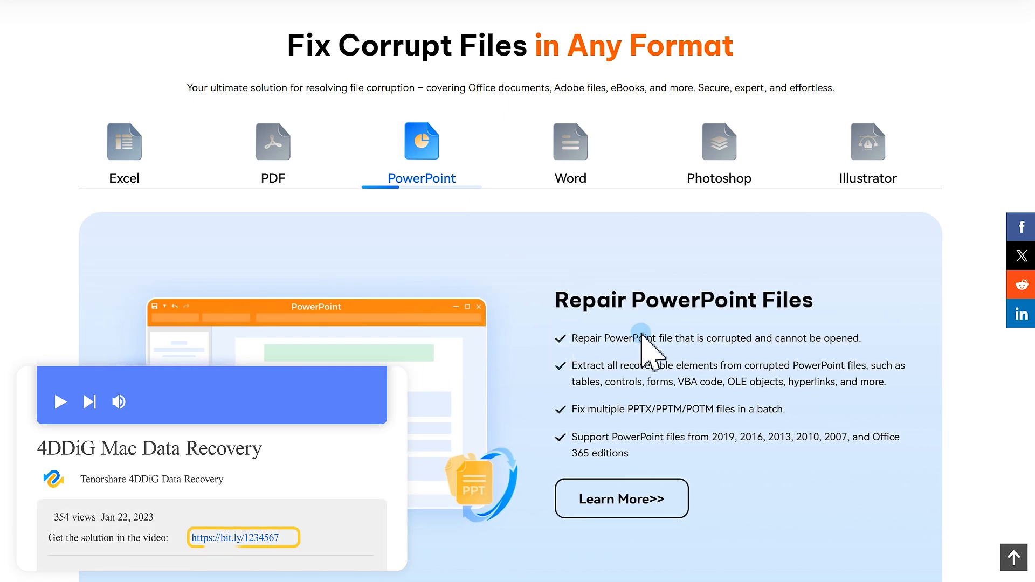
click(569, 141)
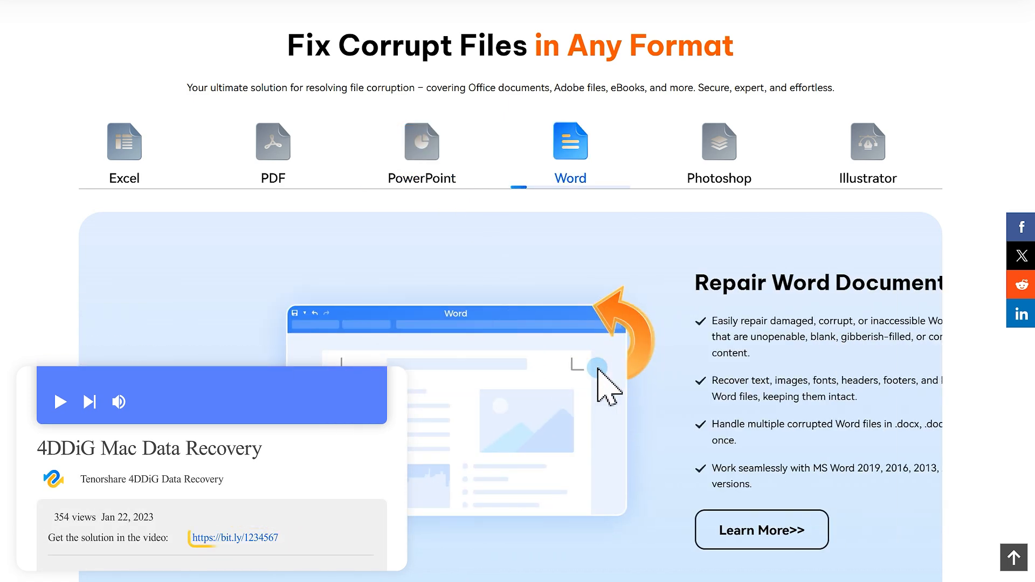
scroll(down, 3)
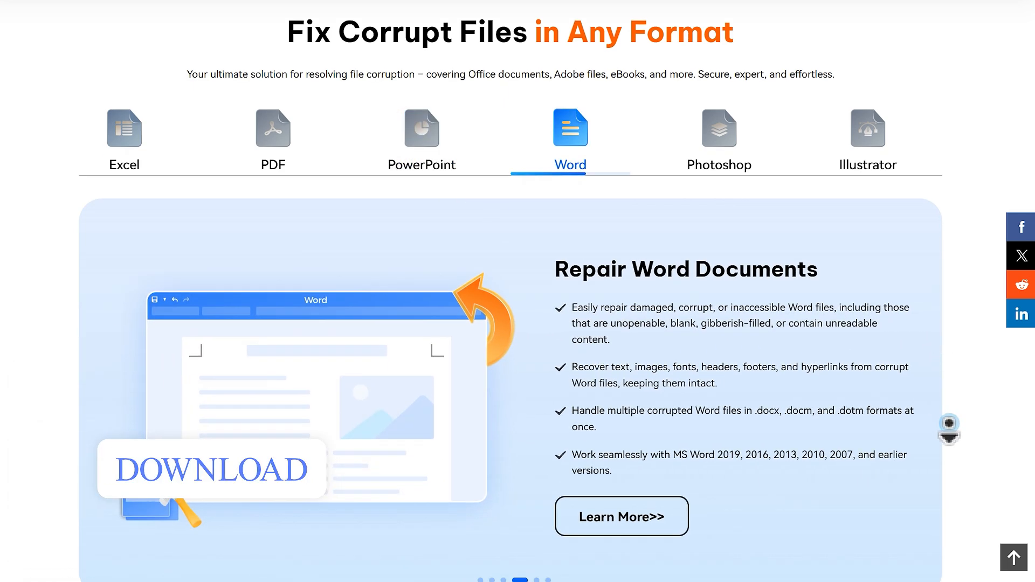
scroll(down, 3)
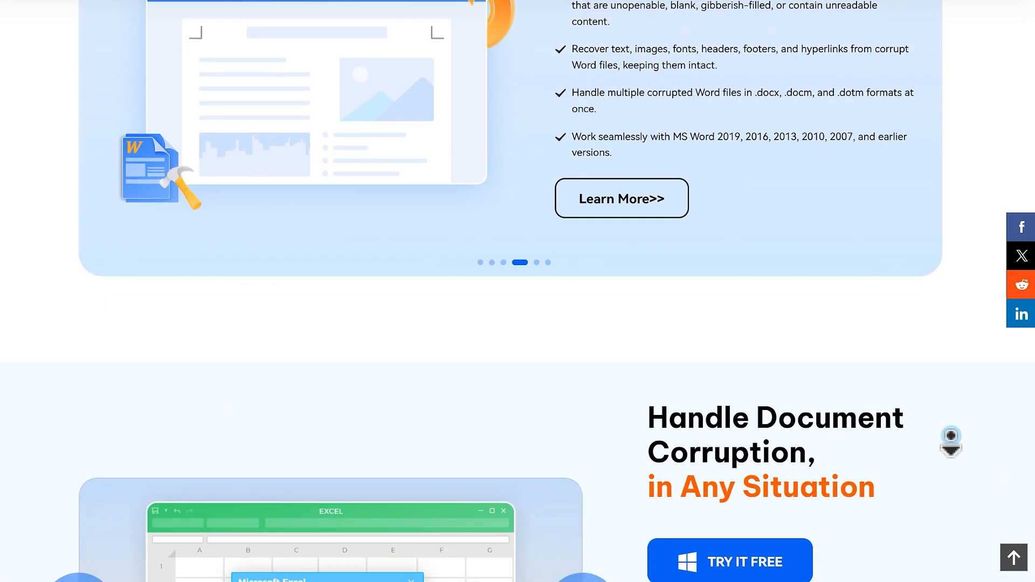
scroll(down, 3)
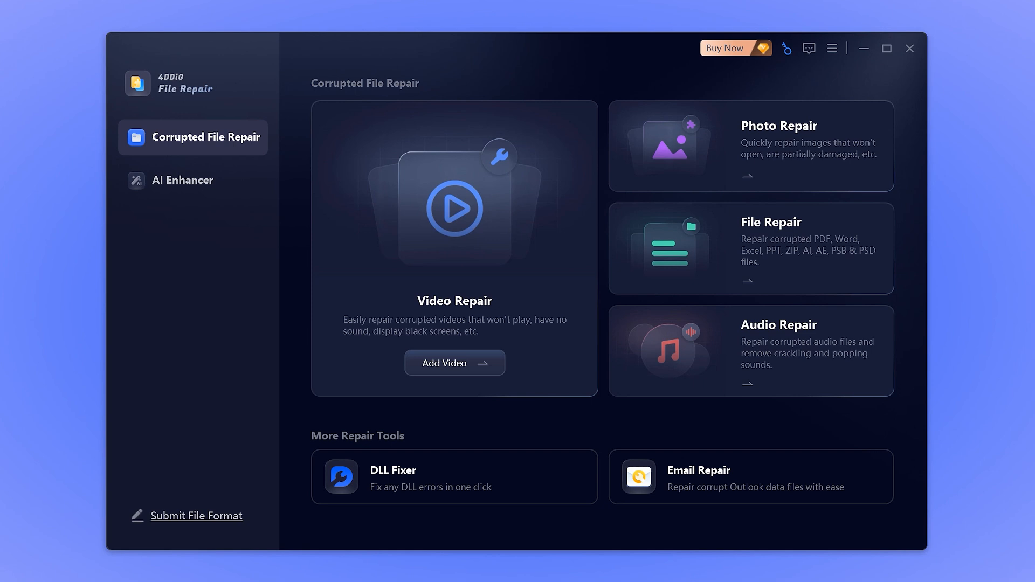
Step: Repair Information Technology.pptx, preview it, and save all 7 recovered items to Desktop > PPT
click(749, 247)
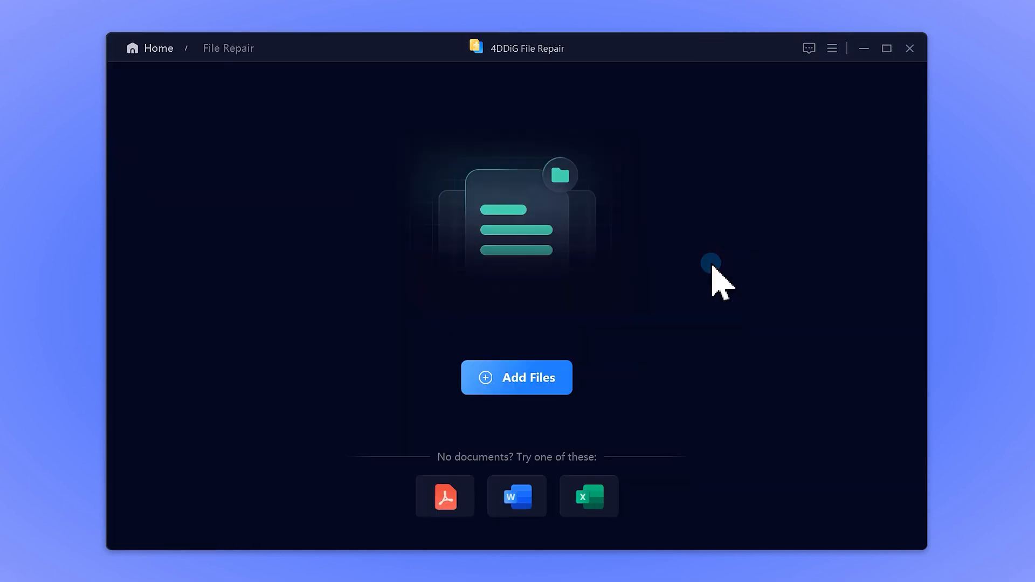
click(517, 378)
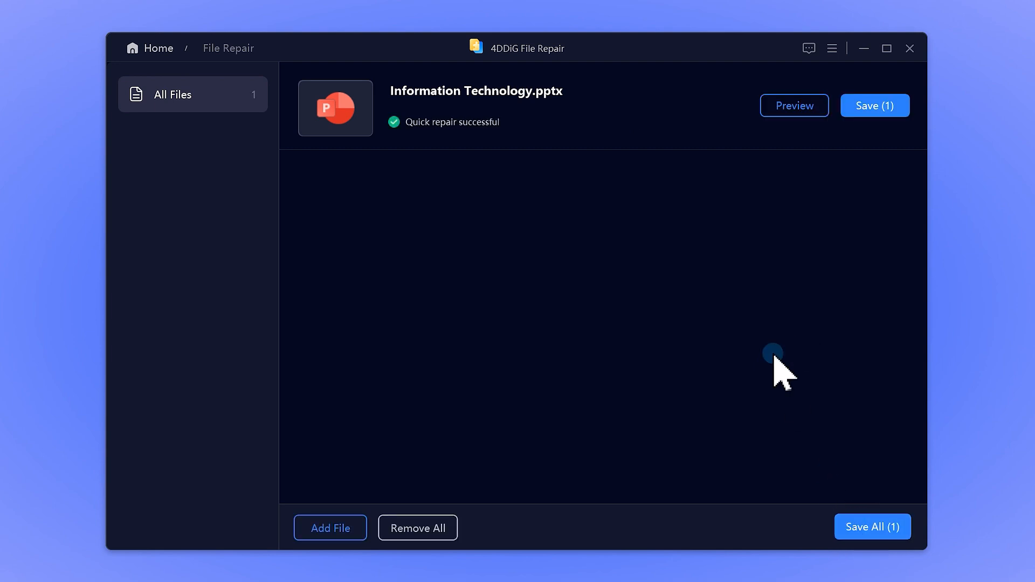
click(794, 106)
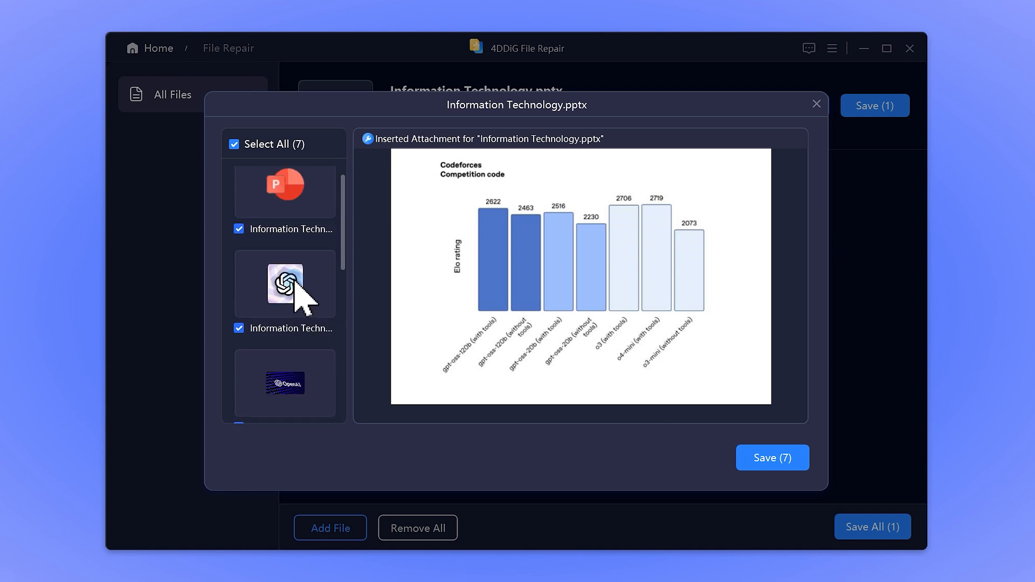
click(772, 458)
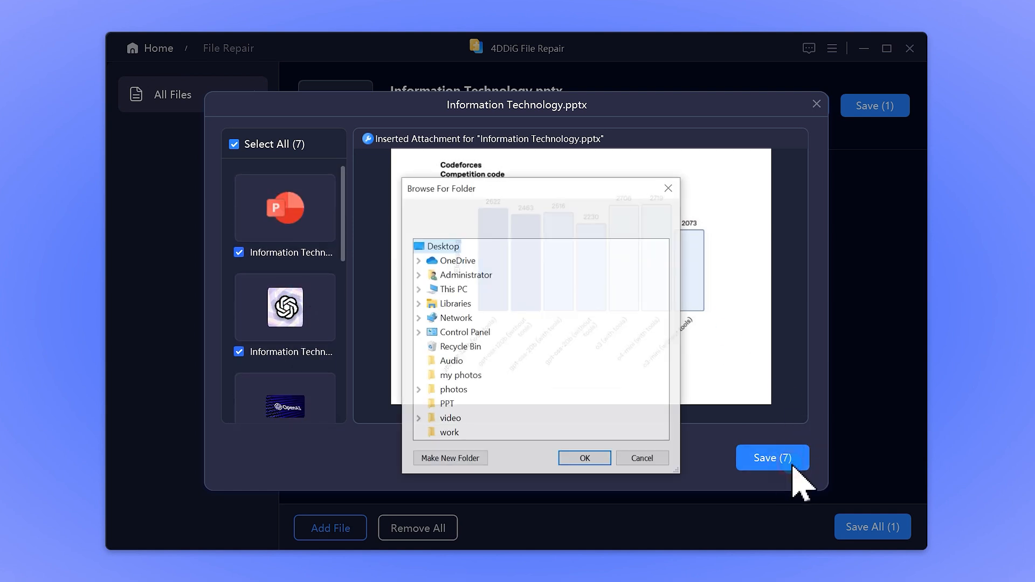
click(419, 289)
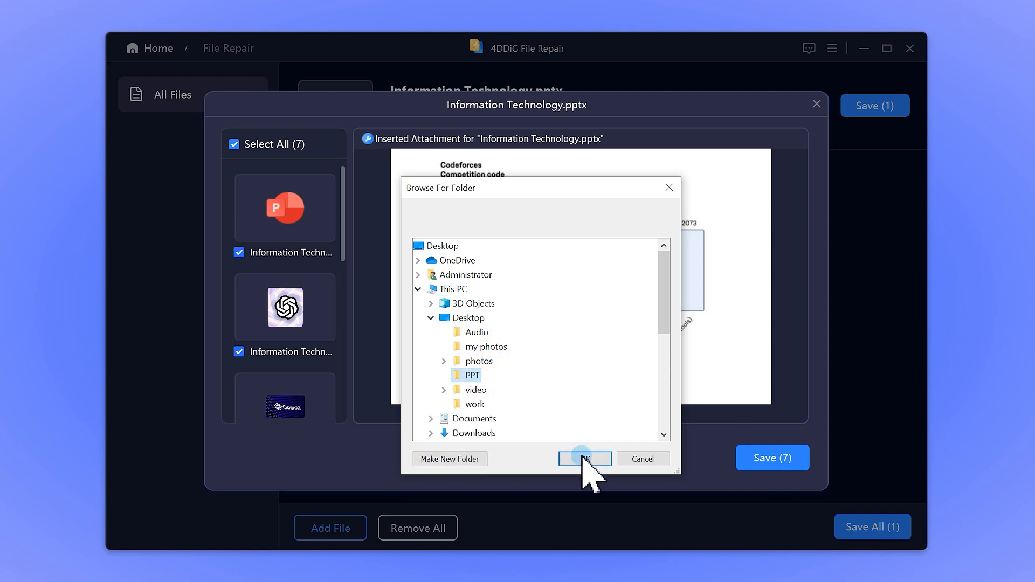
Step: Confirm the PPT destination folder and open the _repaired.pptx copy
click(583, 459)
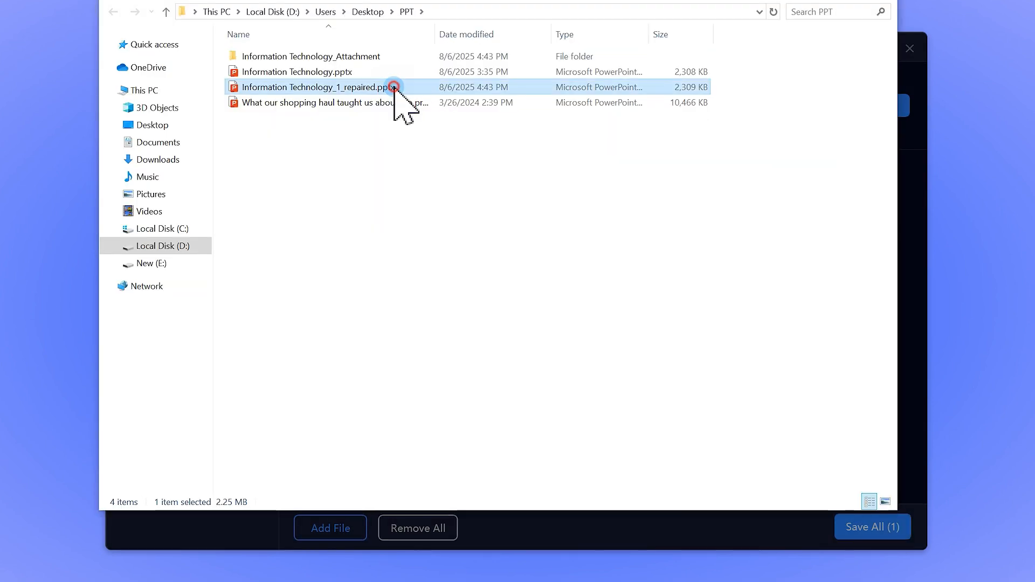
double_click(317, 87)
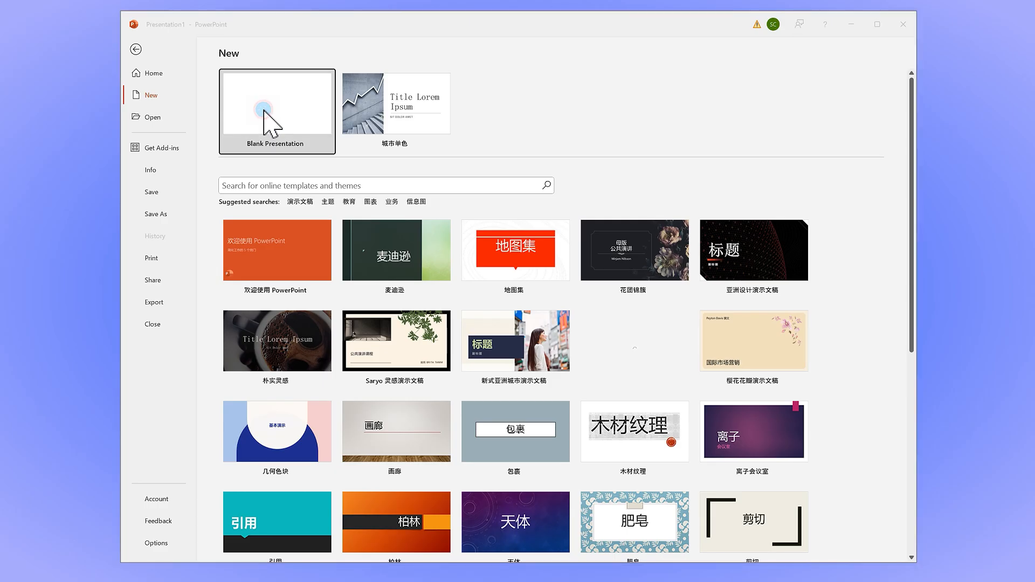
Step: Create a blank deck, open Reuse Slides from the New Slide menu, and browse for a source
click(277, 110)
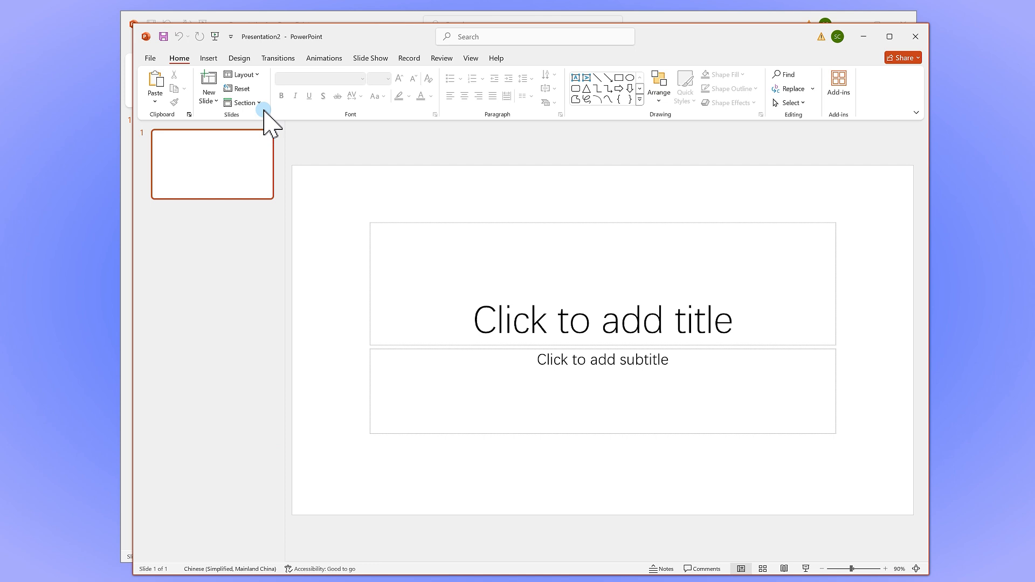
click(208, 58)
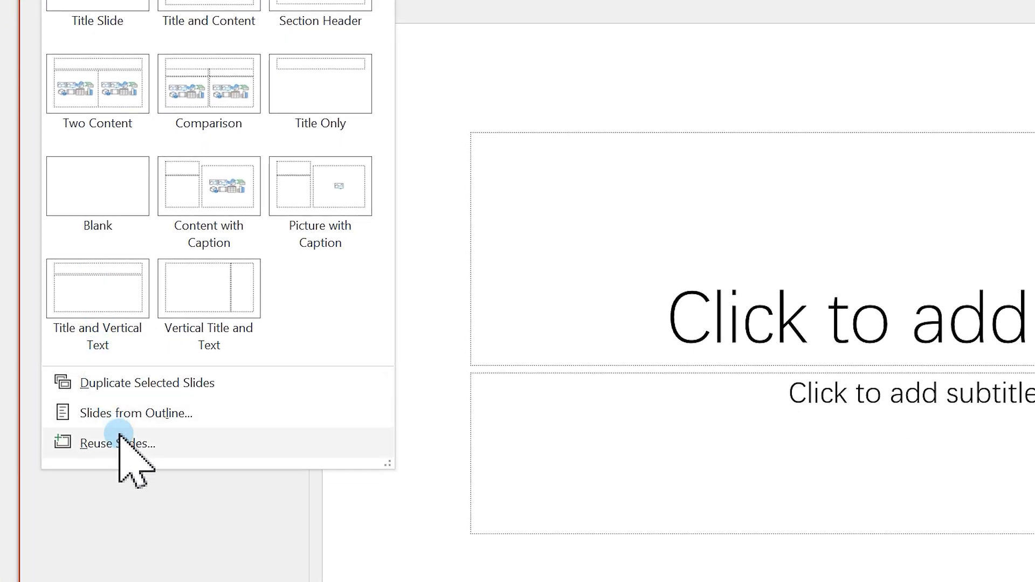
click(118, 443)
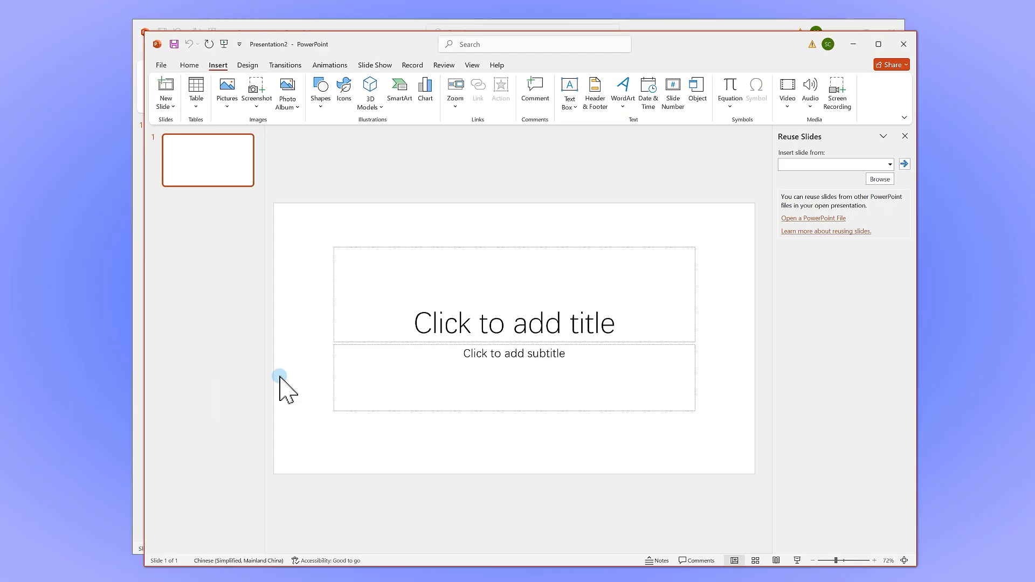
click(879, 179)
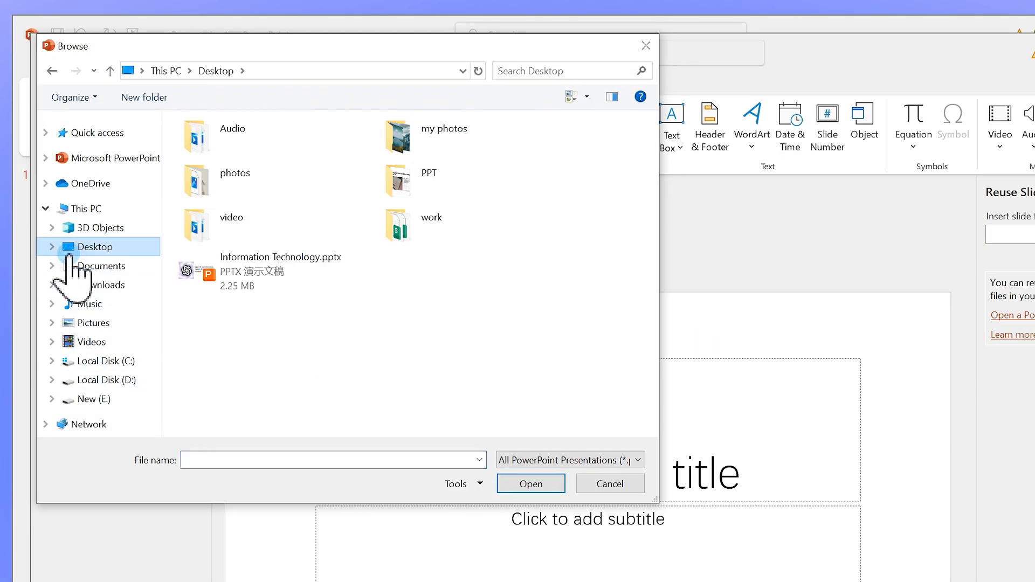
Step: Insert all slides from Information Technology.pptx with Keep source formatting enabled
click(280, 270)
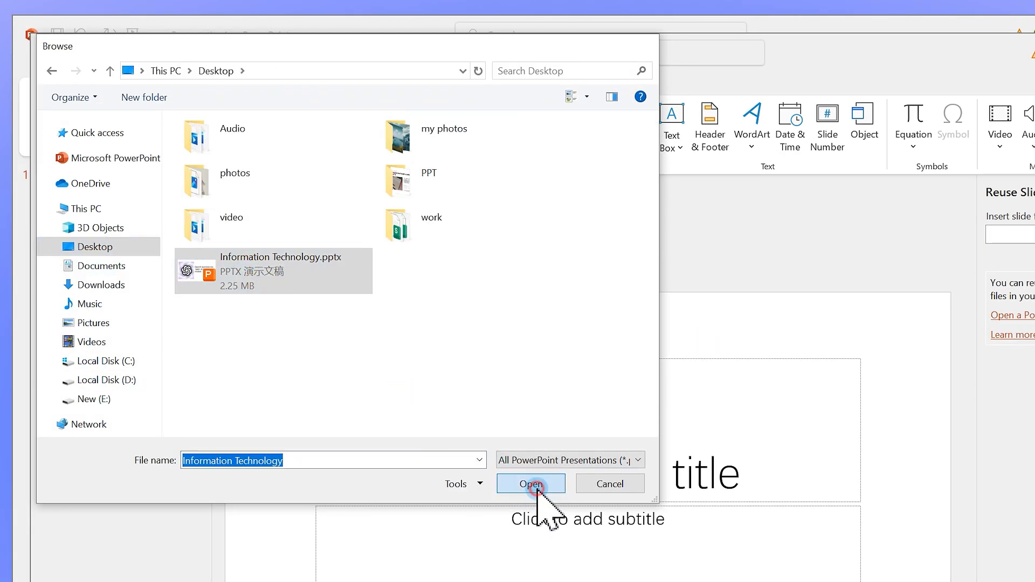
click(530, 483)
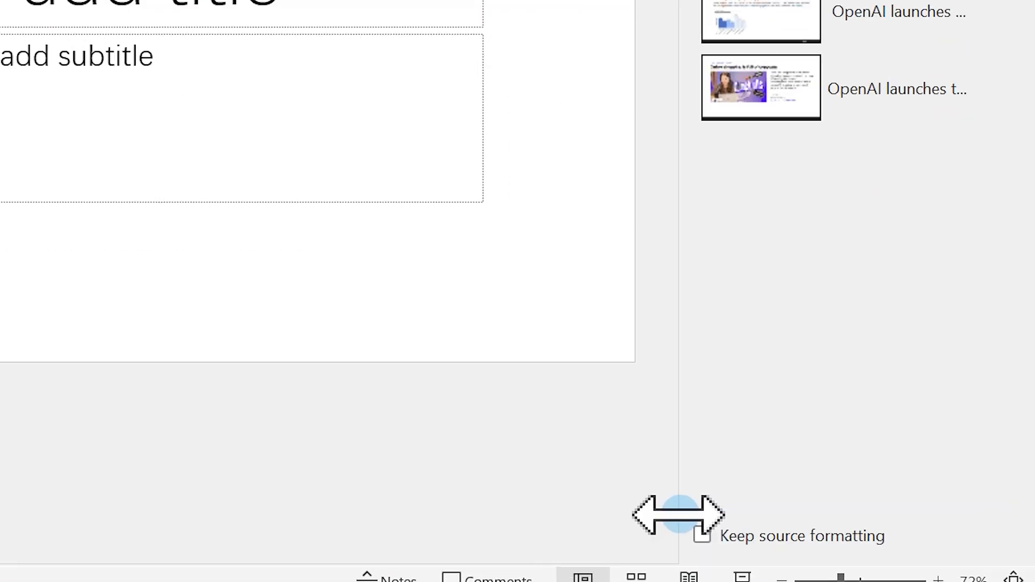
click(676, 518)
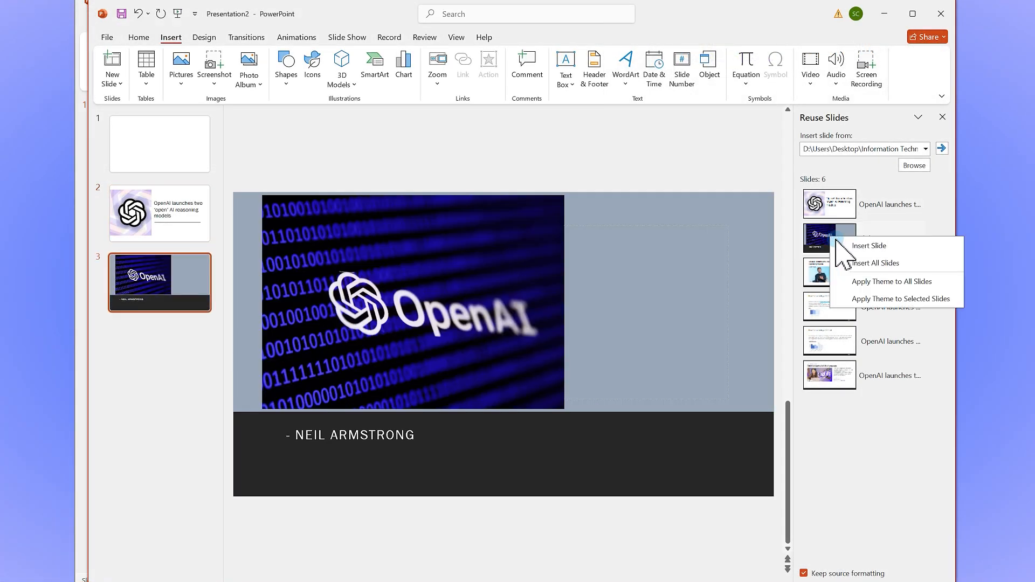
click(873, 262)
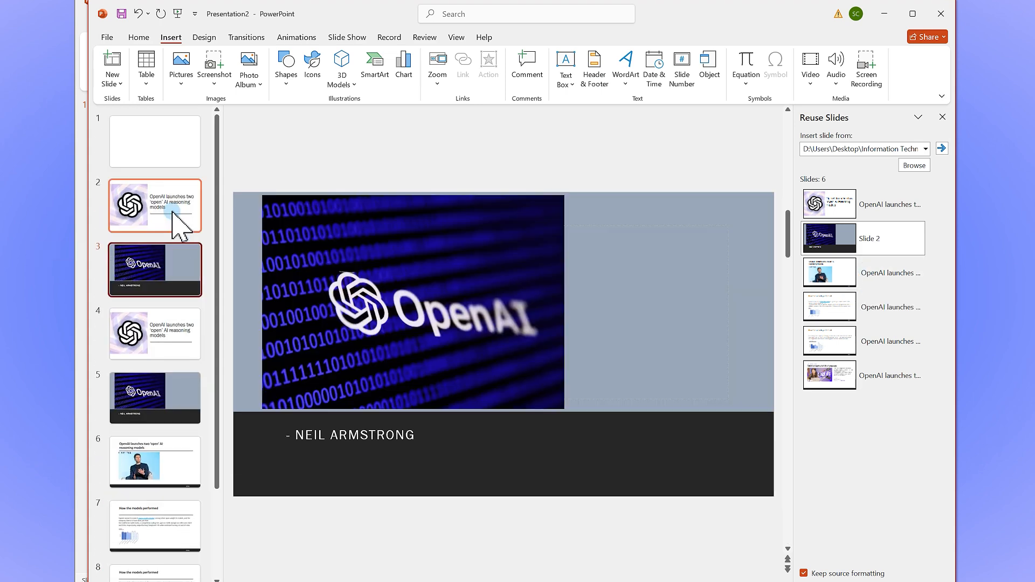
click(154, 206)
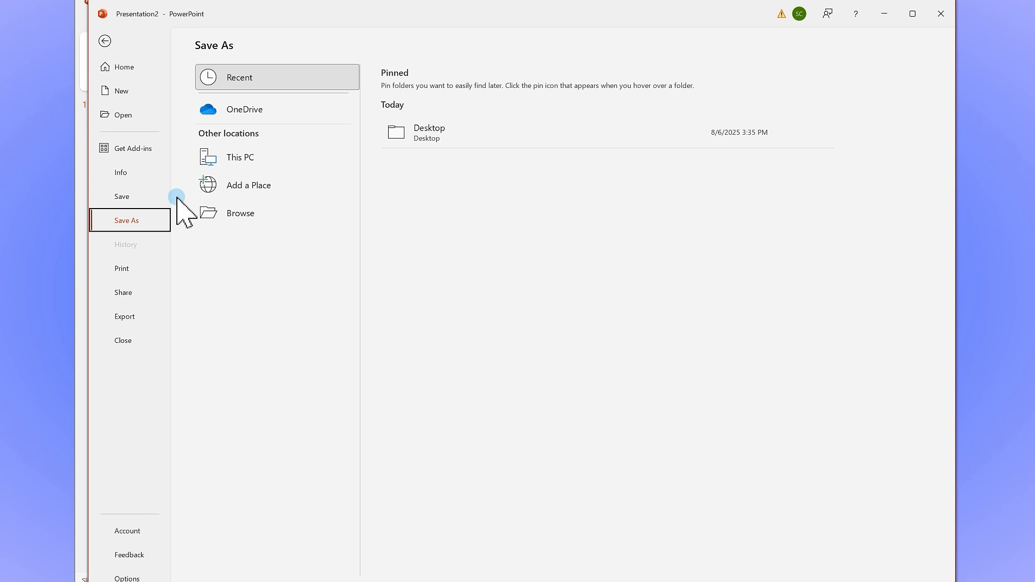
Step: Save the deck in the Desktop folder as Presentation2.pptx
click(241, 213)
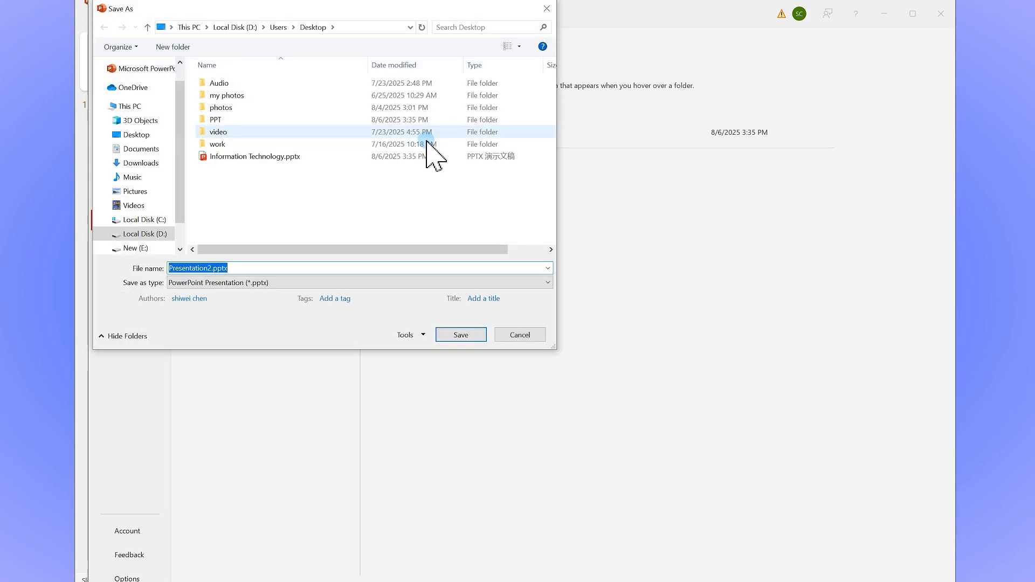
click(460, 335)
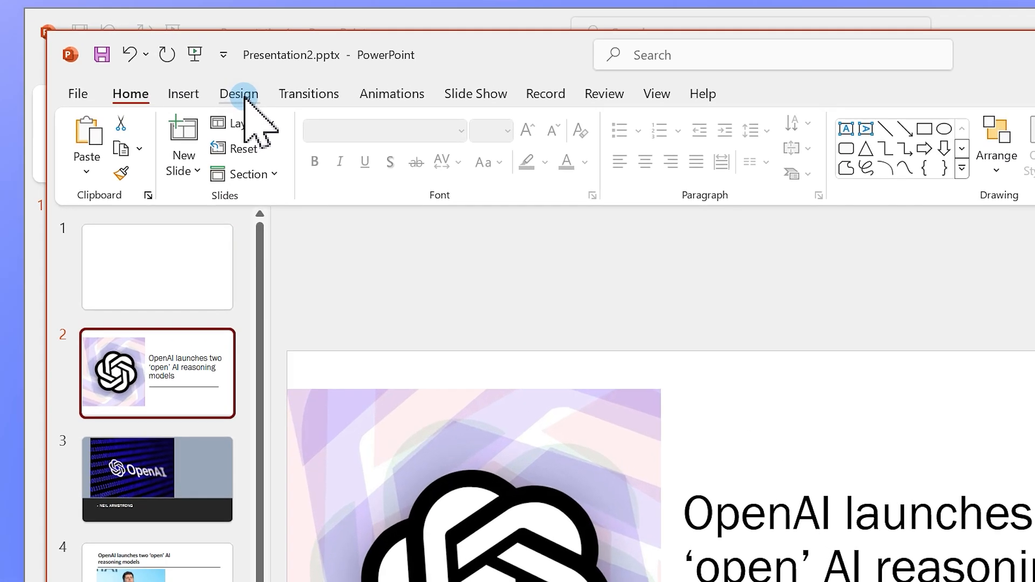
Step: Expand the Design tab's Themes gallery and choose Browse for Themes
click(239, 94)
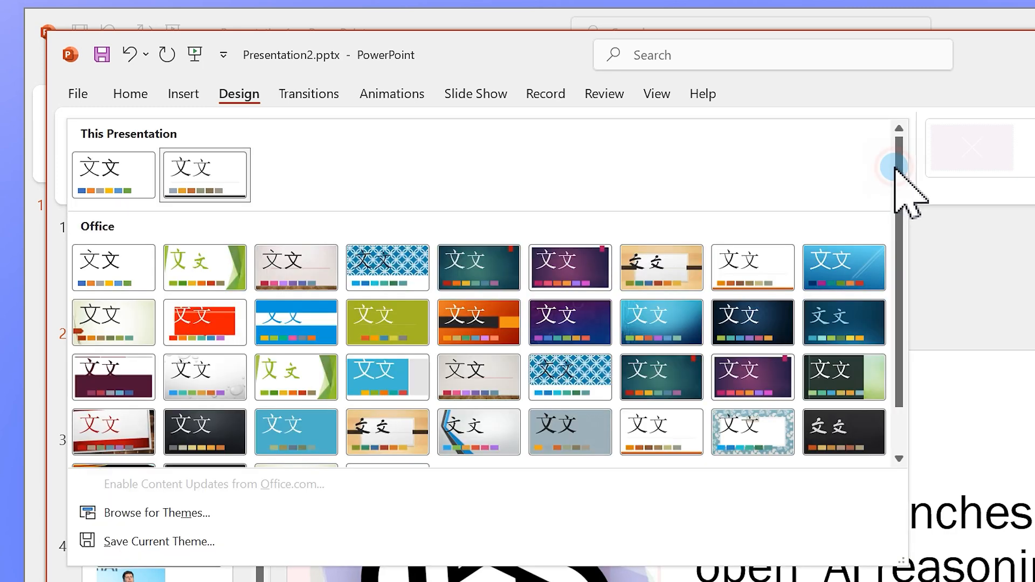
scroll(down, 3)
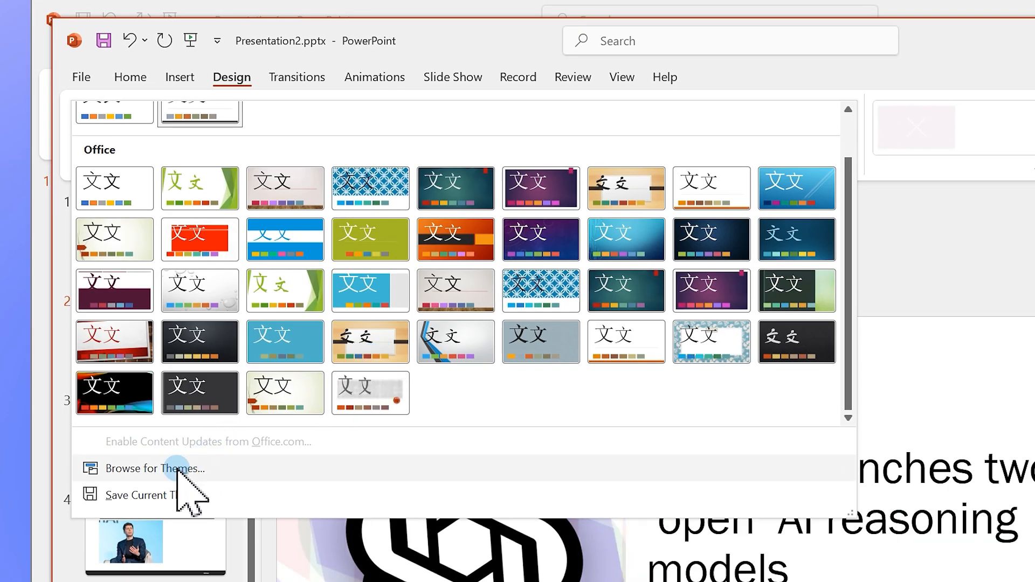
click(160, 468)
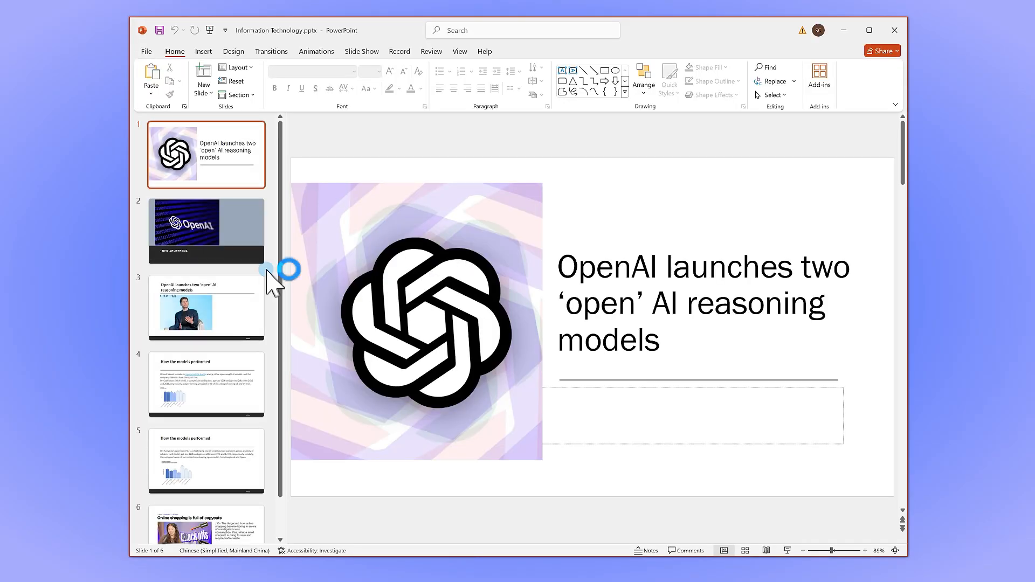
Step: Review the later slides, including 'How the models performed', then open the %temp% folder
click(205, 307)
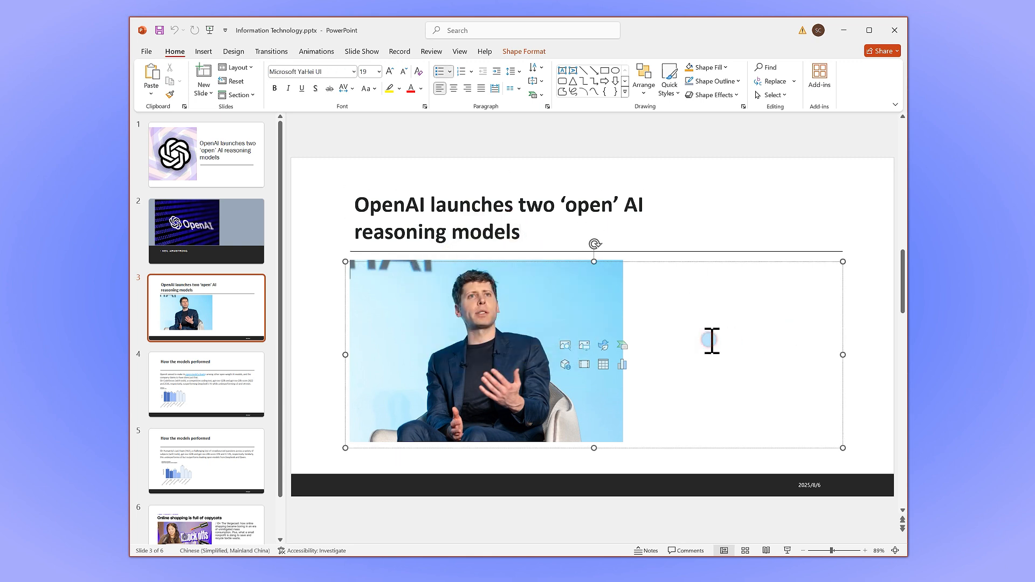
click(206, 385)
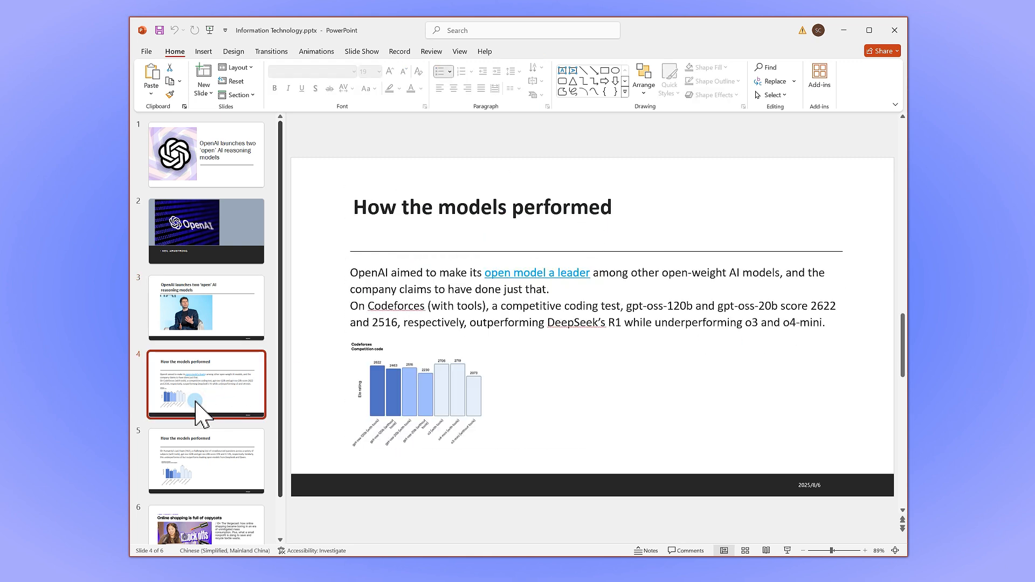
click(206, 462)
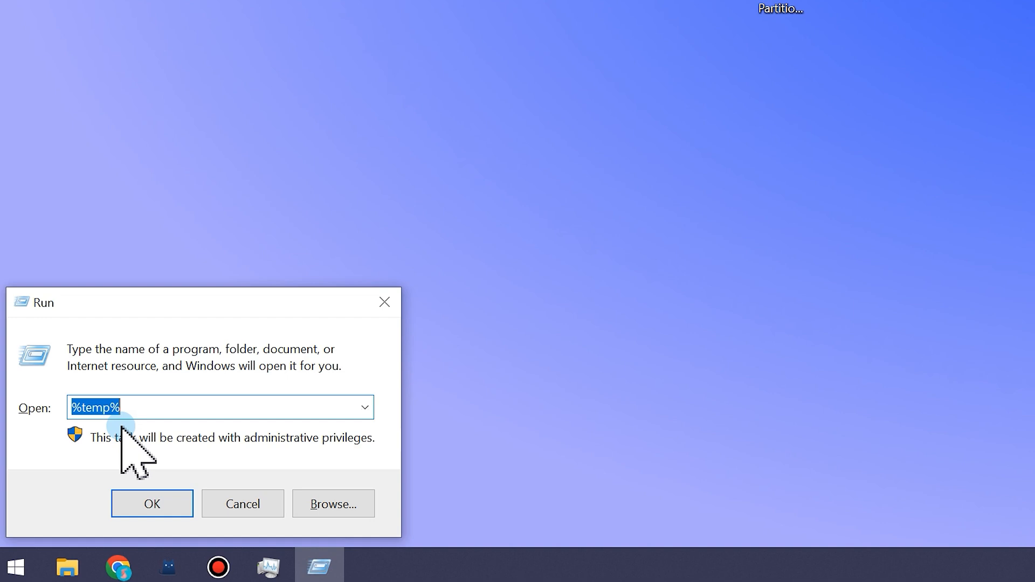
click(152, 504)
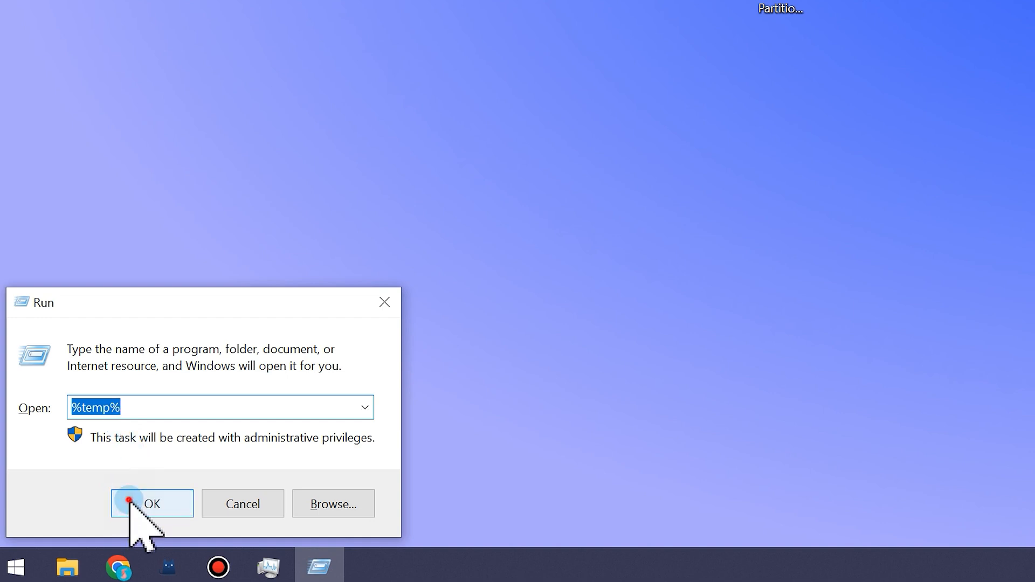
click(152, 503)
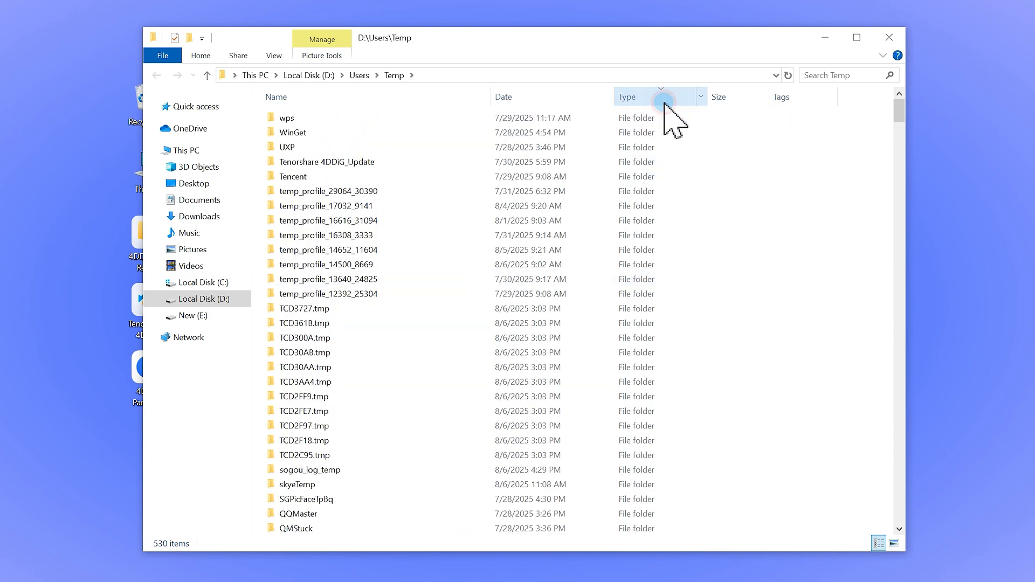
Step: Search the Temp folder for 'ppt.tmp' to find the ppt8992.tmp file
scroll(down, 3)
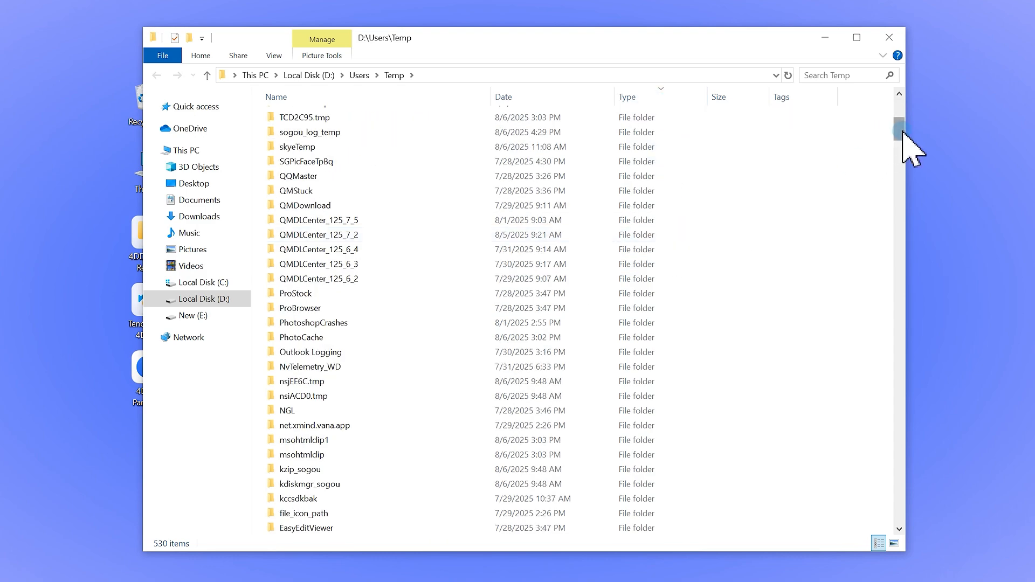
scroll(down, 3)
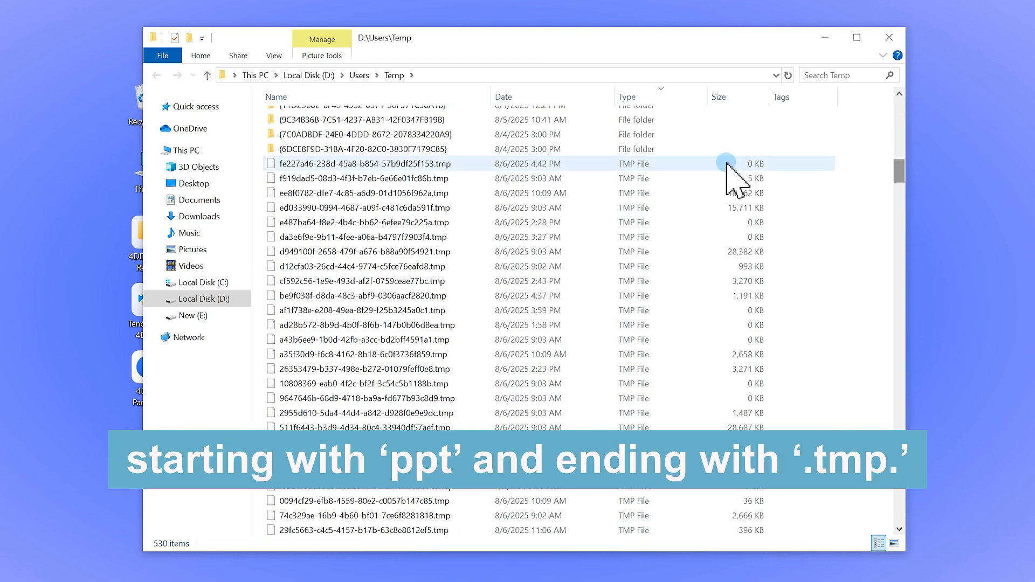
mouse_move(651, 183)
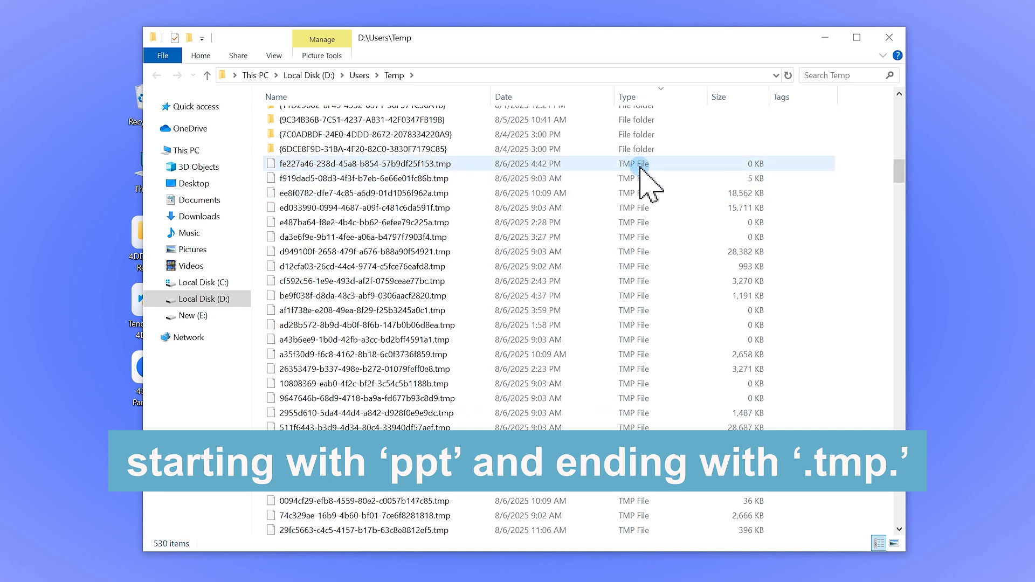
text(ppt.t)
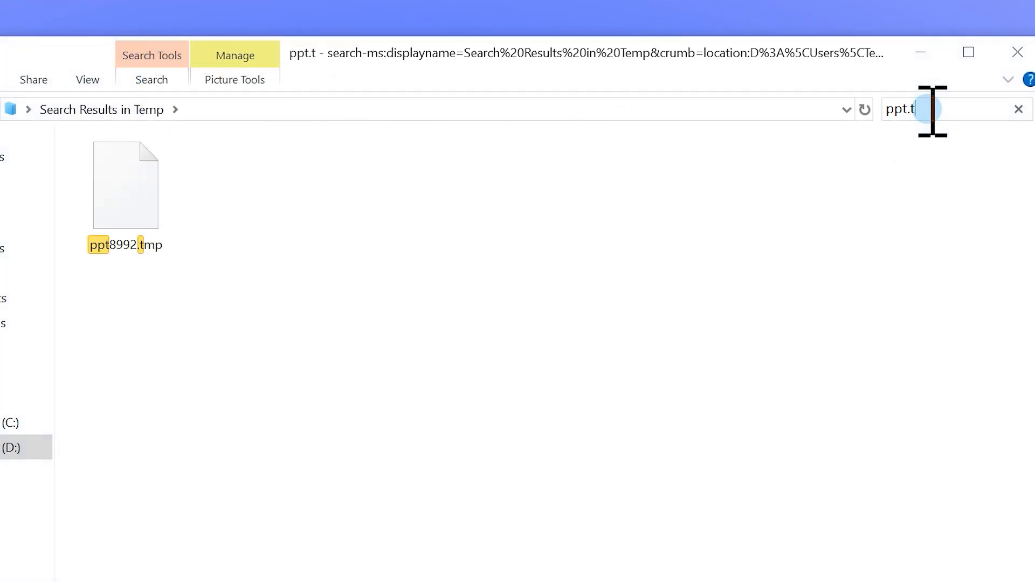
text(mp)
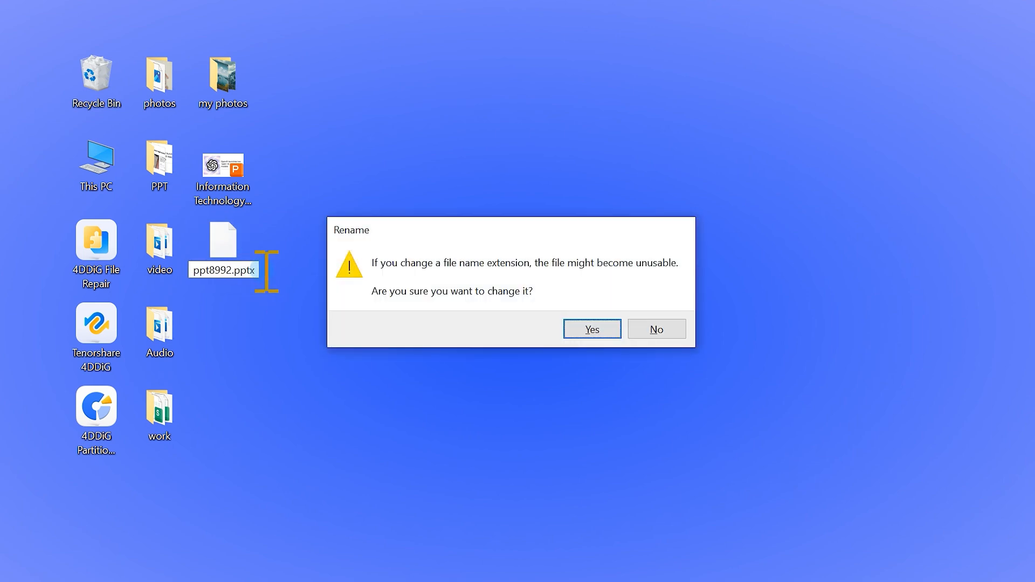
Step: Confirm renaming to ppt8992.pptx and open it to view the six recovered slides
click(591, 329)
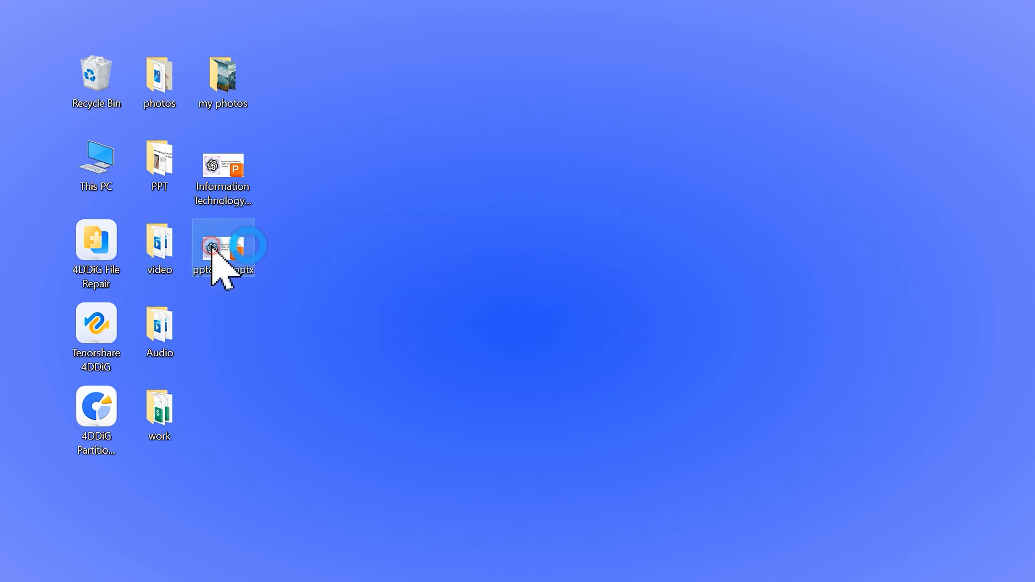
double_click(212, 247)
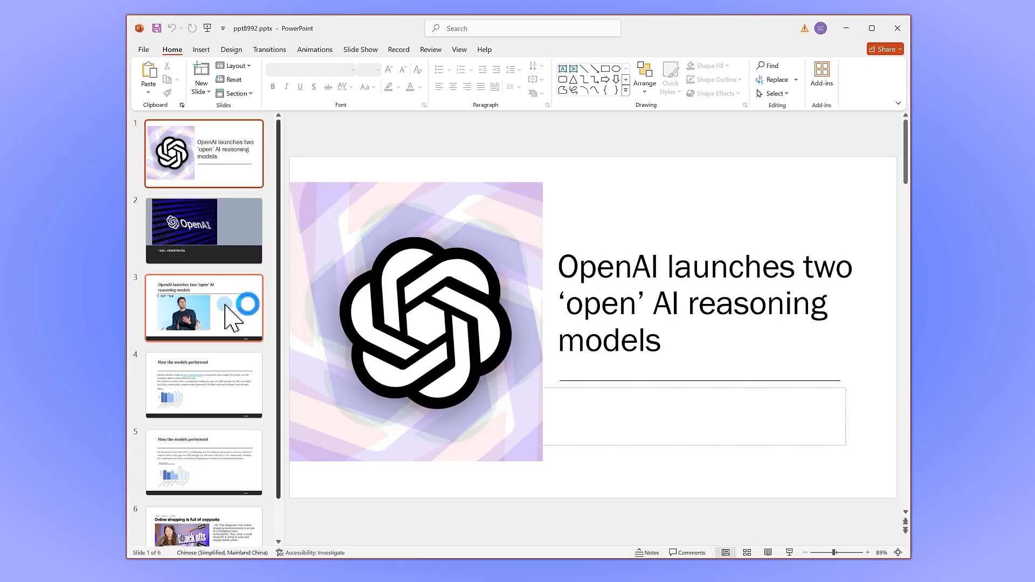
scroll(down, 3)
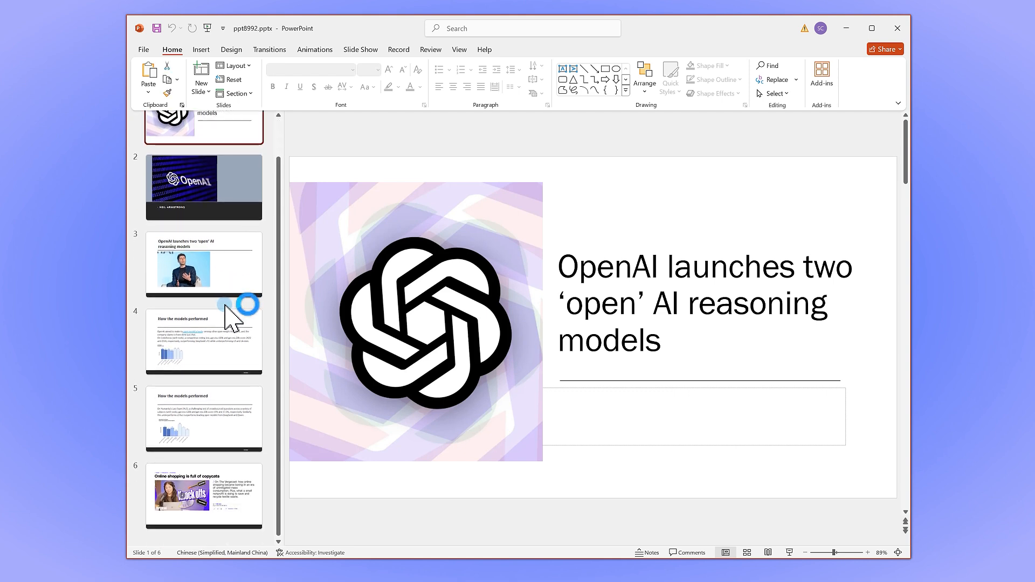
mouse_move(433, 297)
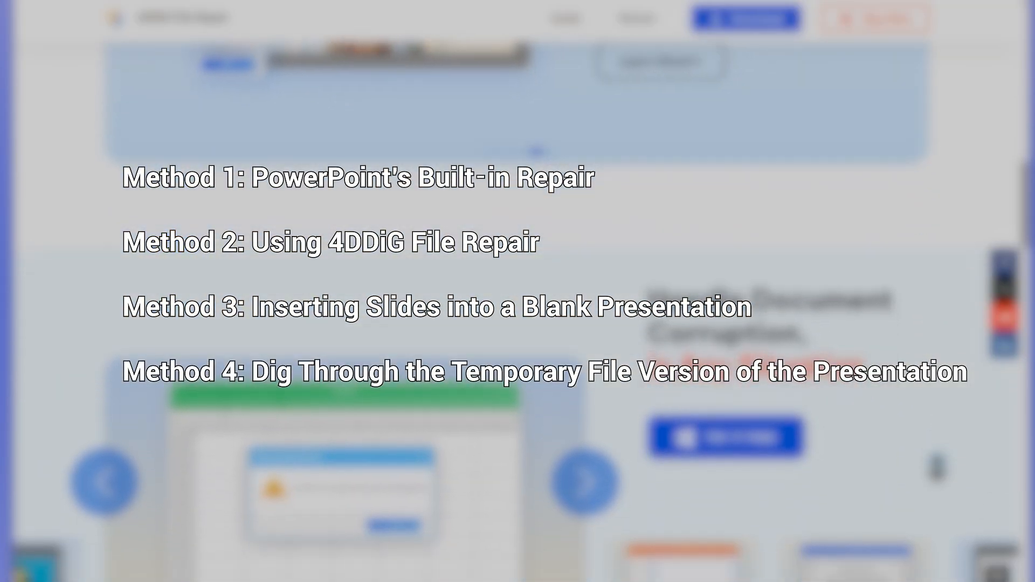
scroll(down, 3)
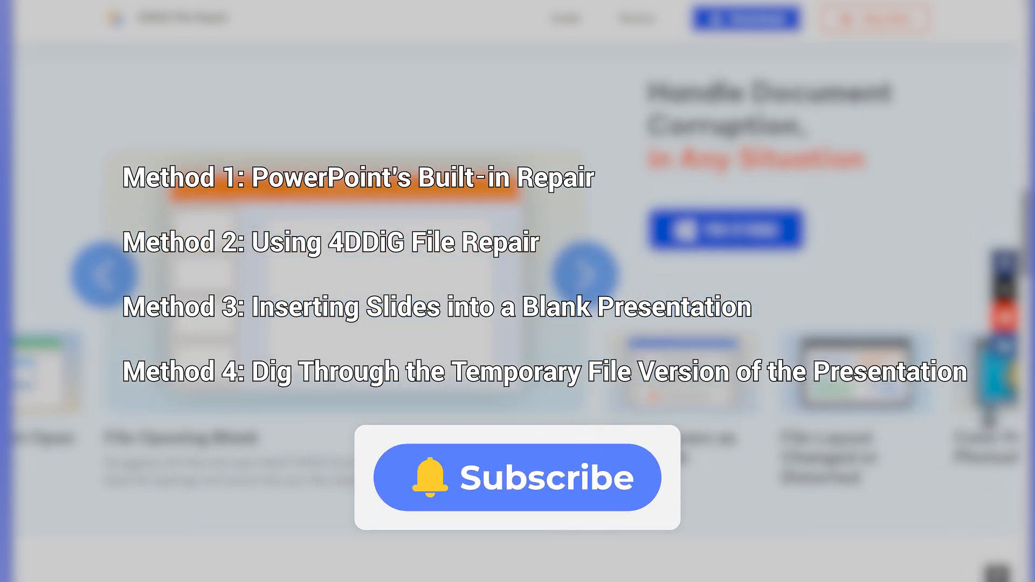
scroll(down, 3)
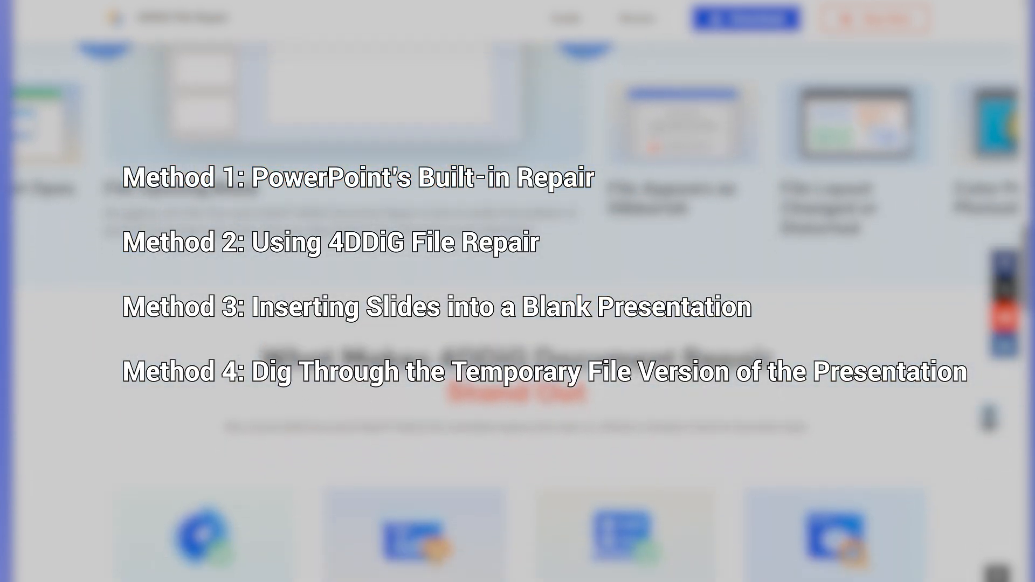